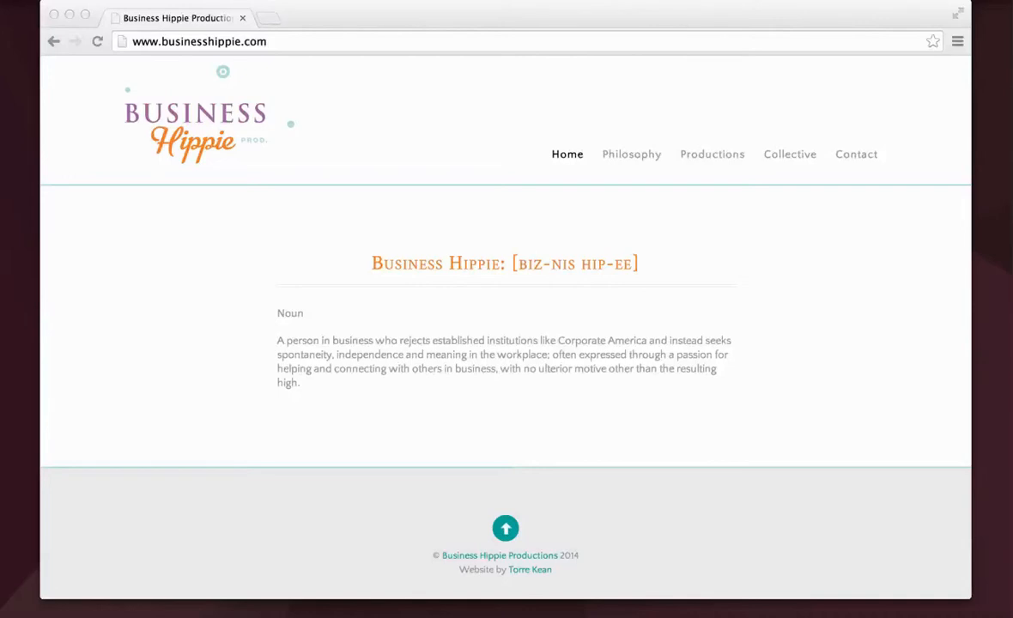
{"action": "mouse_move", "coordinate": [461, 149]}
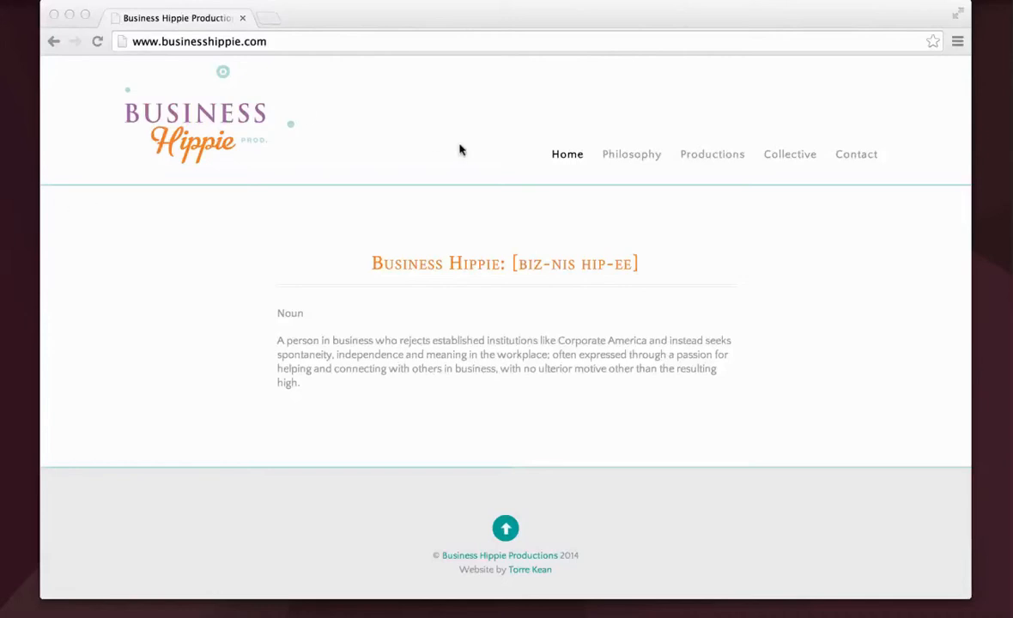
{"action": "mouse_move", "coordinate": [420, 97]}
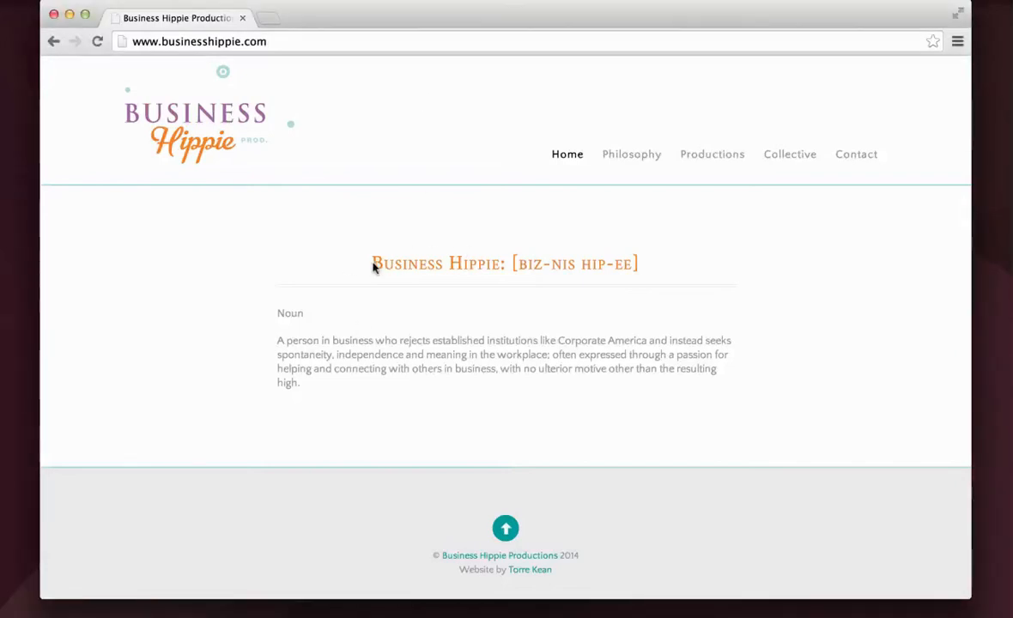
Step: Highlight the Business Hippie definition heading, then navigate to the Philosophy page
{"action": "left_click_drag", "start_coordinate": [371, 264], "coordinate": [638, 264]}
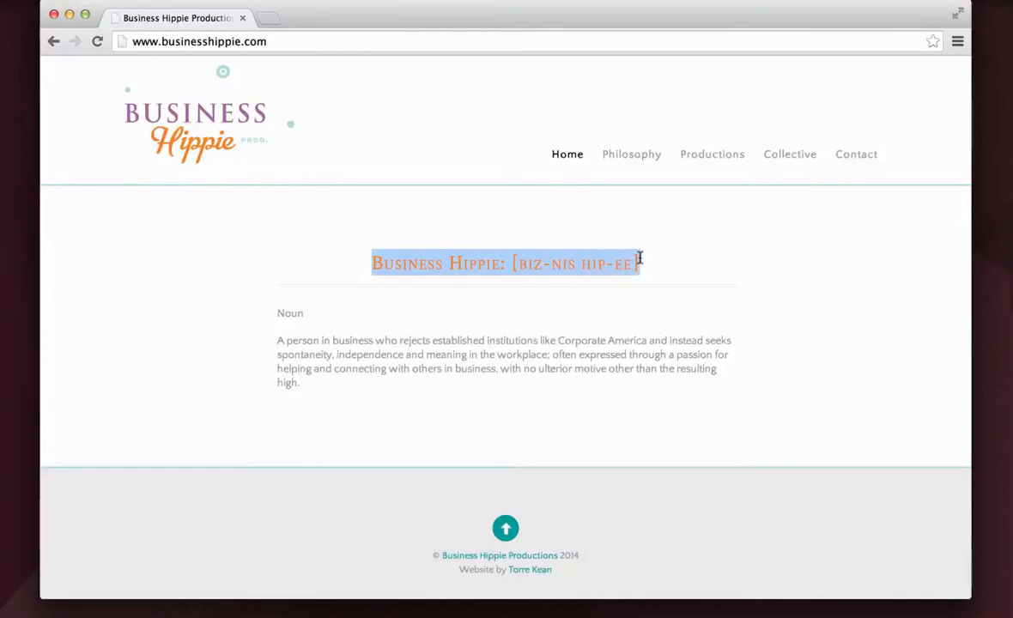
{"action": "left_click", "coordinate": [398, 361]}
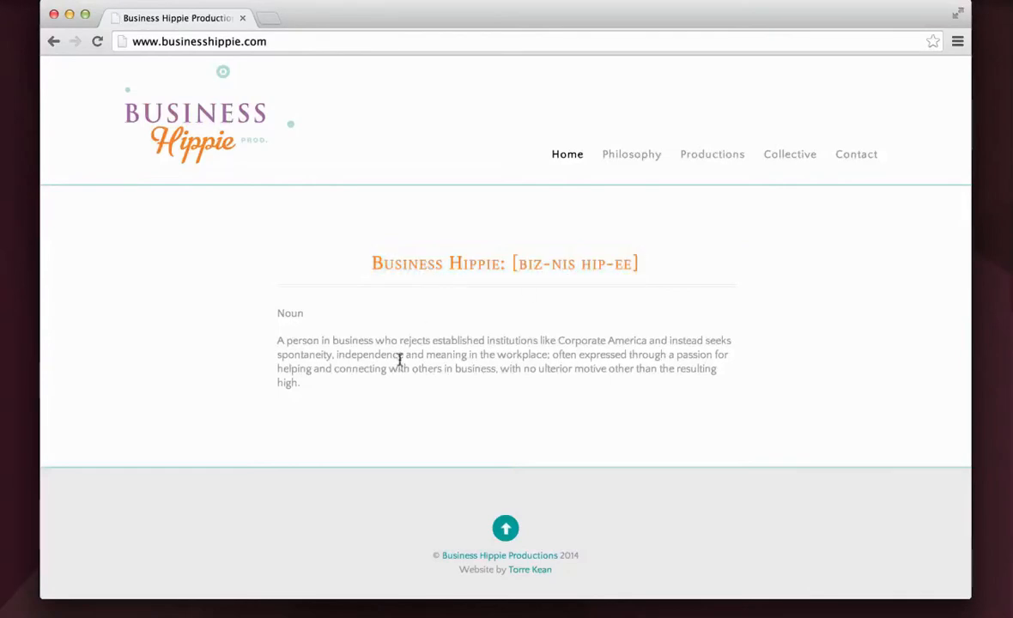
{"action": "mouse_move", "coordinate": [656, 139]}
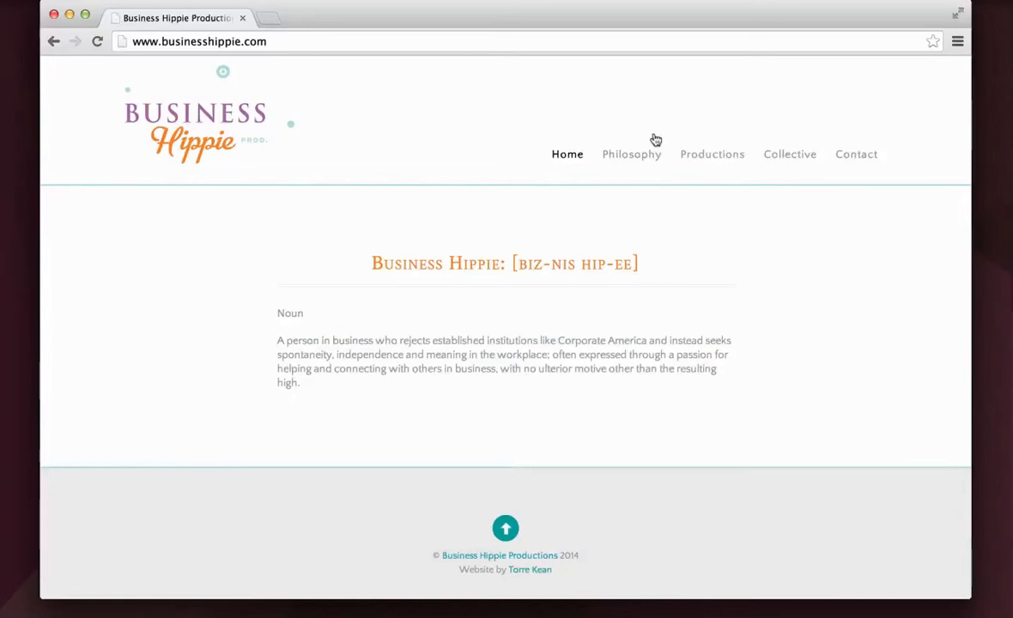
{"action": "left_click", "coordinate": [632, 154]}
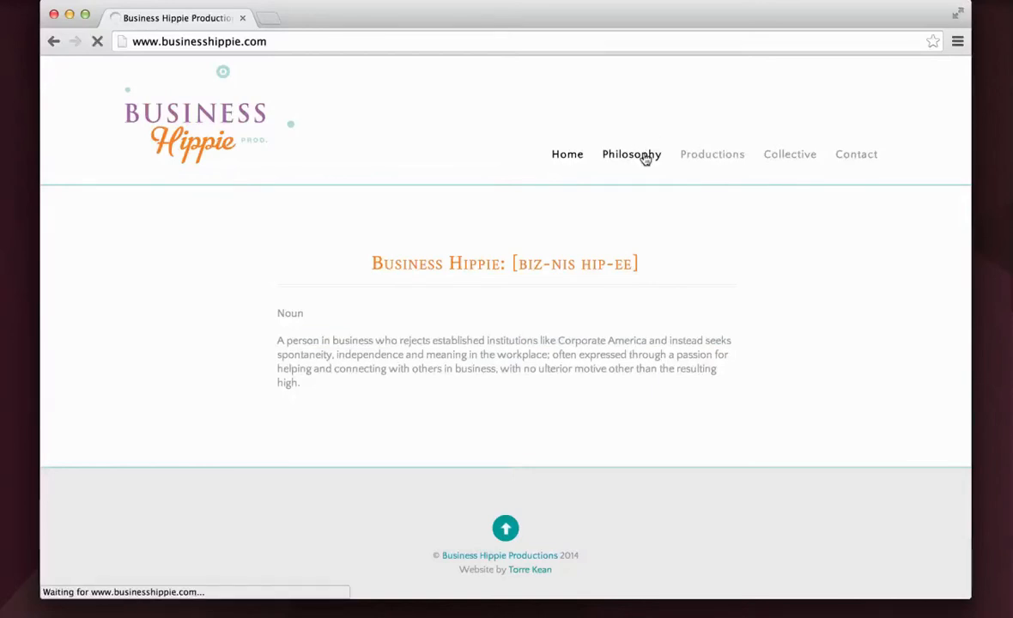
{"action": "left_click", "coordinate": [632, 154]}
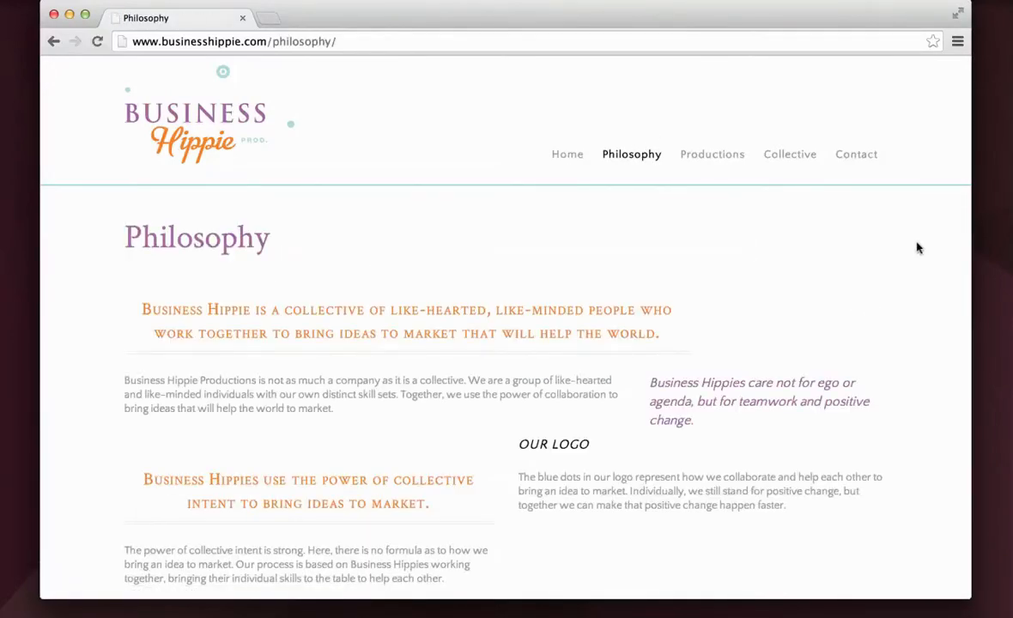
Step: Scroll through the Philosophy page's mission statements and logo explanation down to the footer
{"action": "scroll", "scroll_direction": "down", "scroll_amount": 3}
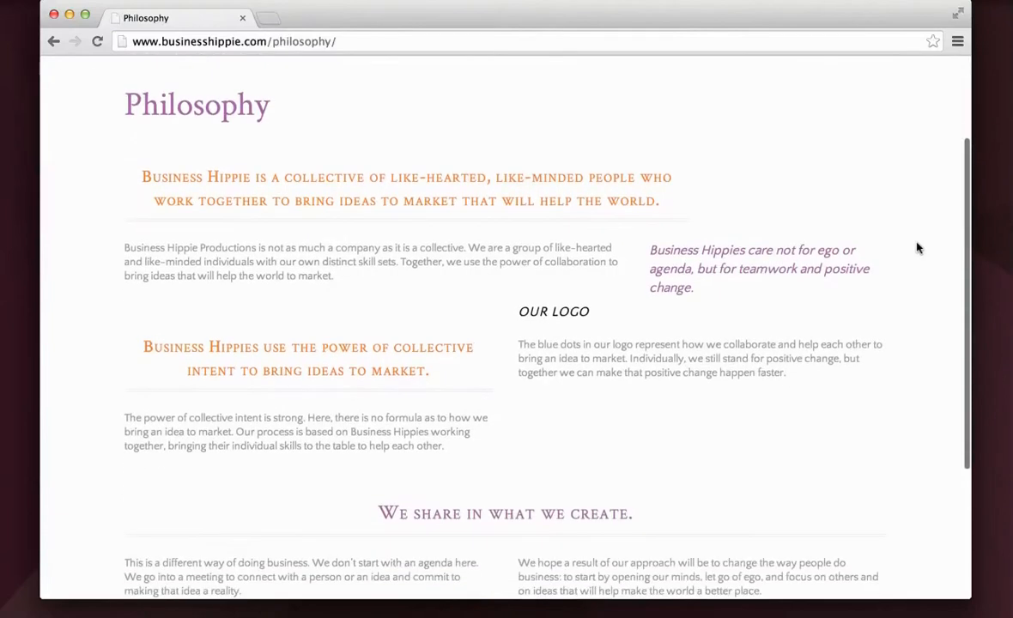
{"action": "scroll", "scroll_direction": "down", "scroll_amount": 3}
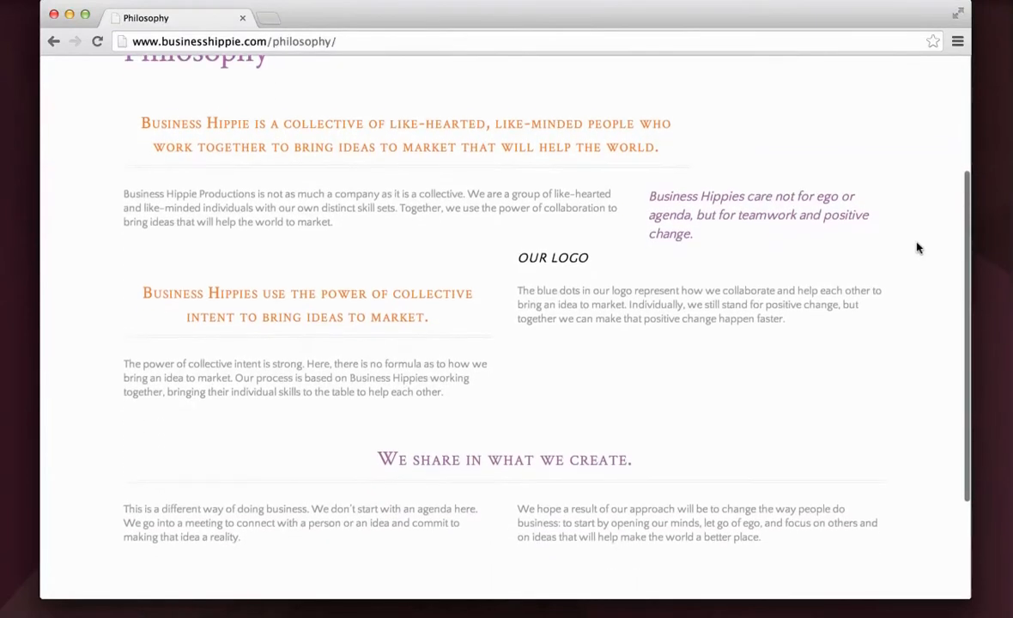
{"action": "scroll", "scroll_direction": "down", "scroll_amount": 3}
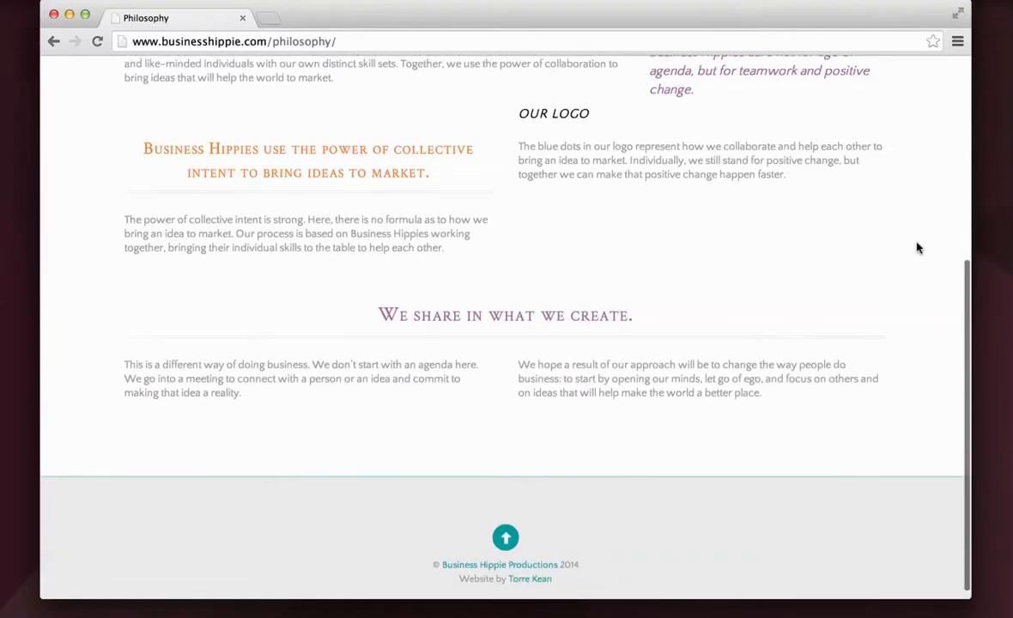
{"action": "scroll", "scroll_direction": "up", "scroll_amount": 3}
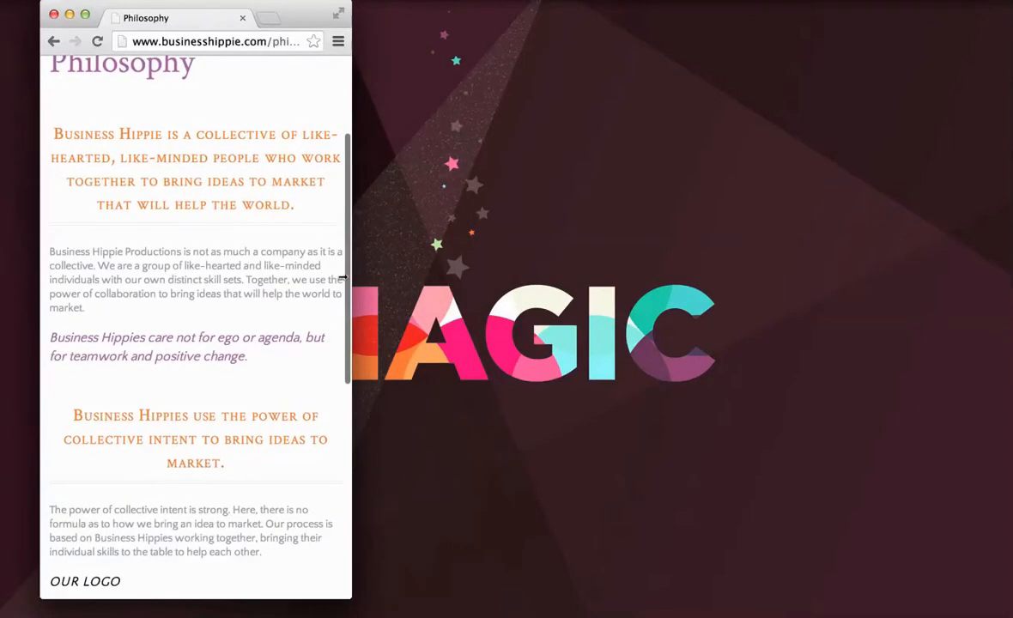
{"action": "mouse_move", "coordinate": [546, 330]}
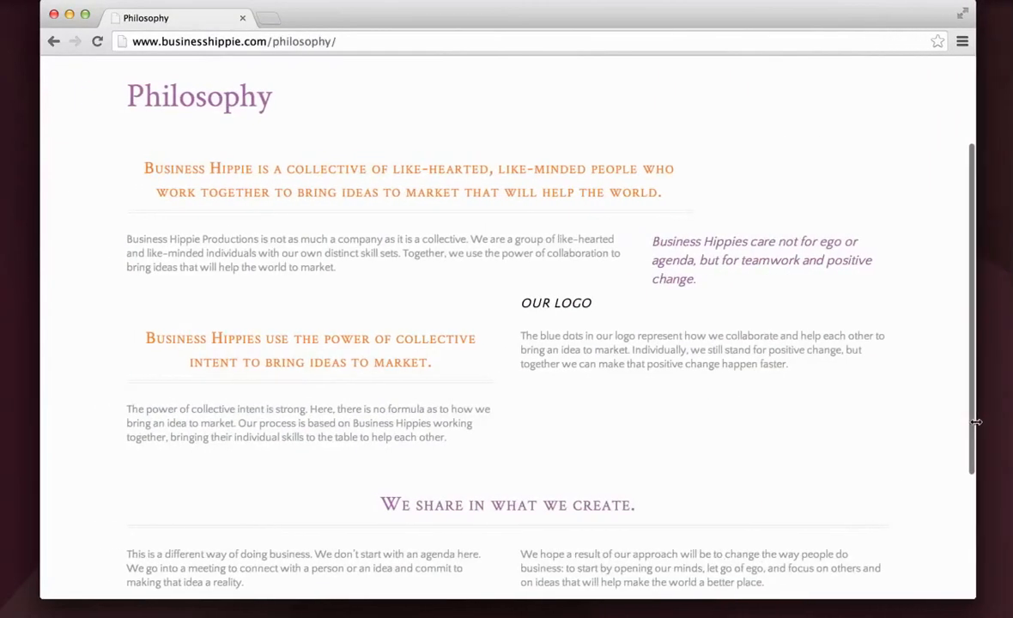
{"action": "scroll", "scroll_direction": "up", "scroll_amount": 3}
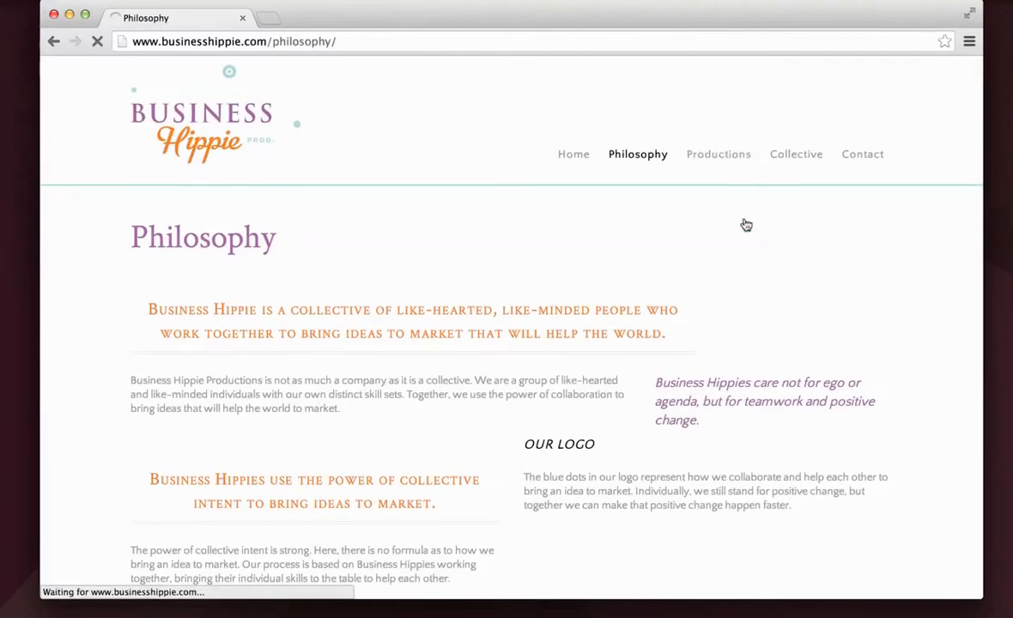
Step: Navigate to the Productions page and highlight the Tacky Box book award sentence
{"action": "left_click", "coordinate": [717, 155]}
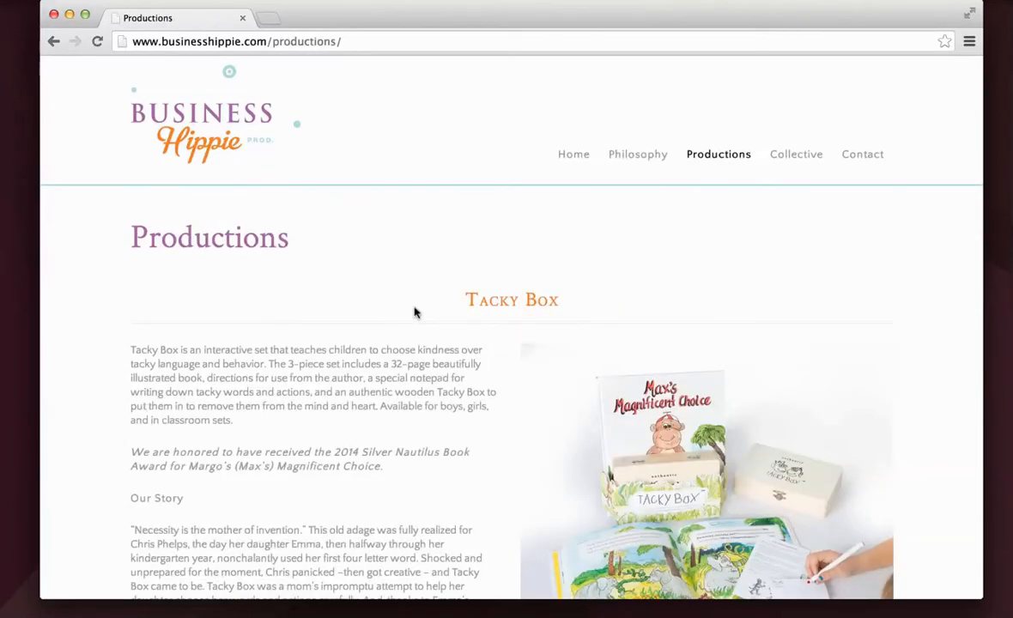
{"action": "scroll", "scroll_direction": "down", "scroll_amount": 3}
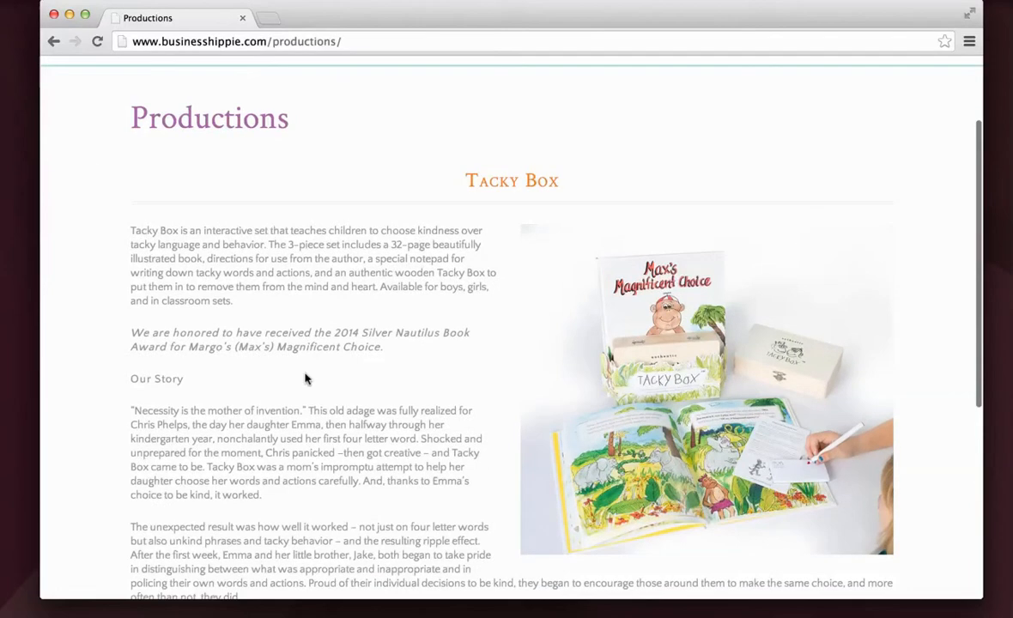
{"action": "left_click_drag", "start_coordinate": [130, 331], "coordinate": [382, 345]}
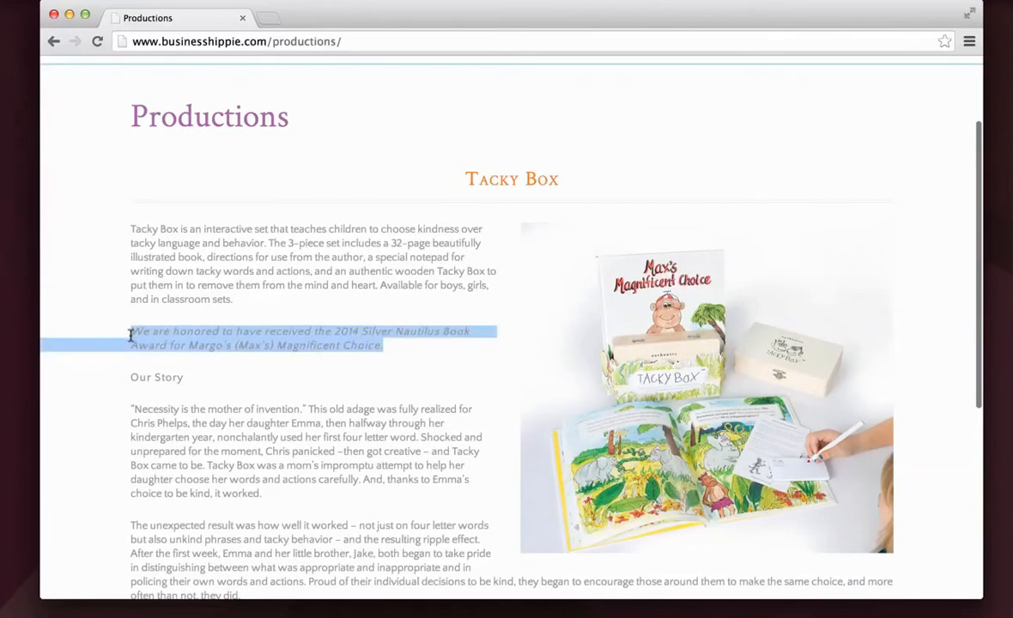
{"action": "scroll", "scroll_direction": "down", "scroll_amount": 3}
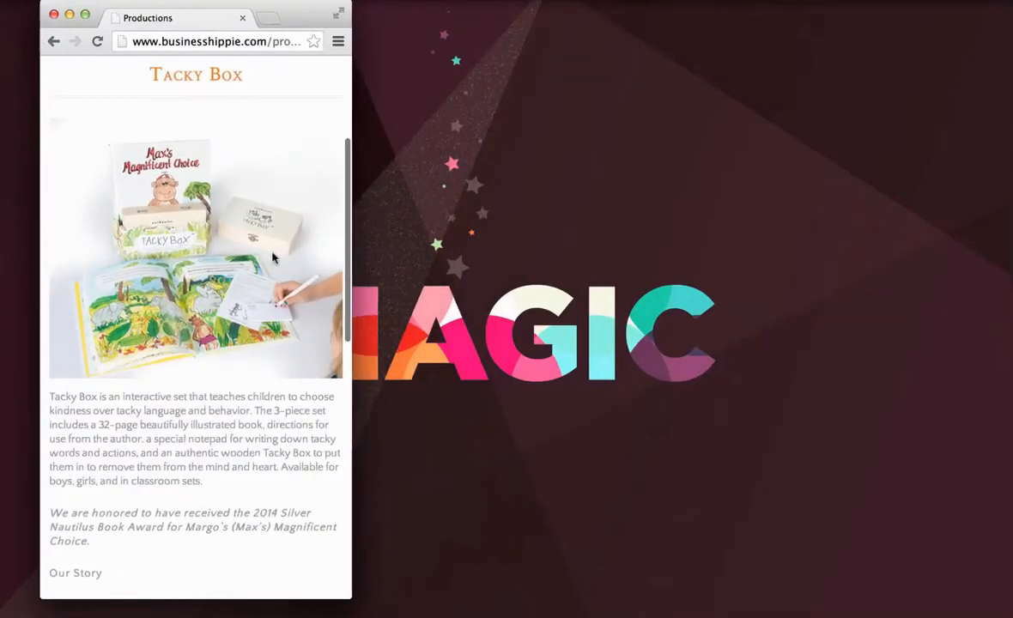
{"action": "mouse_move", "coordinate": [158, 220]}
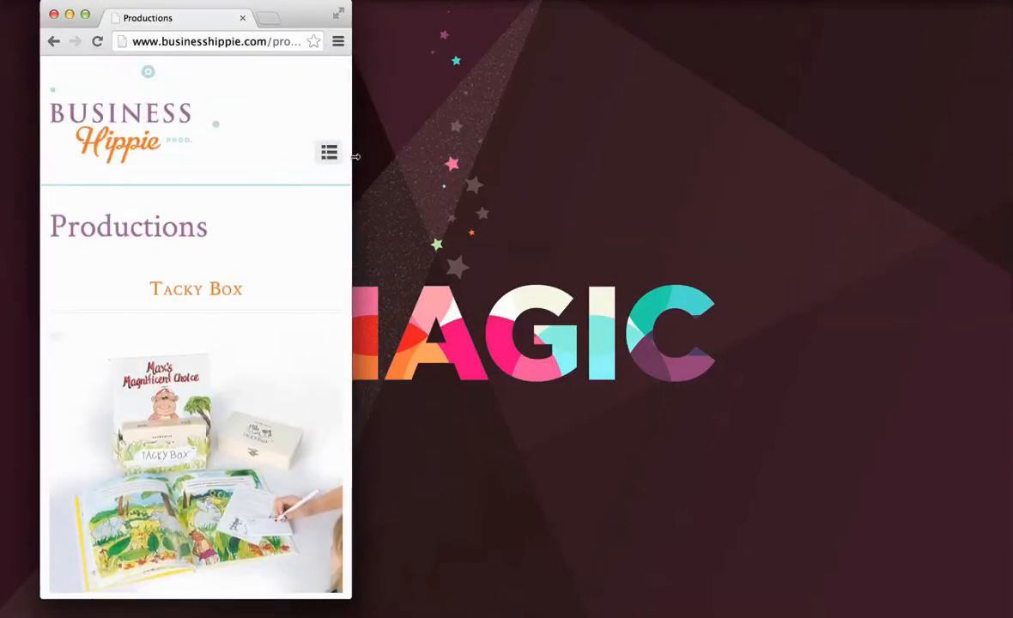
Step: Navigate to the Collective page via the mobile hamburger menu
{"action": "left_click", "coordinate": [329, 152]}
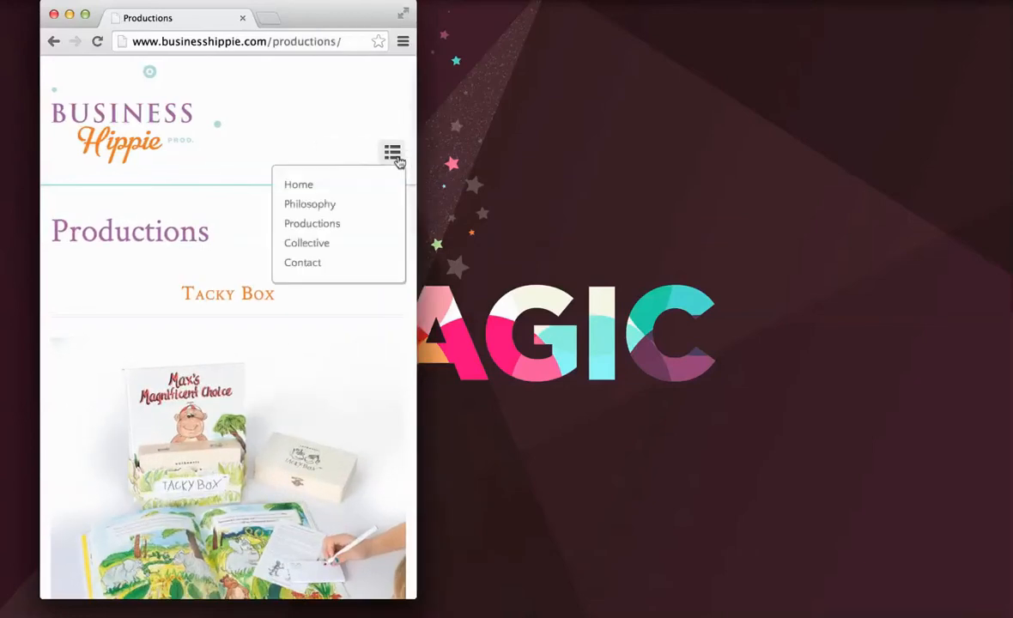
{"action": "mouse_move", "coordinate": [306, 244]}
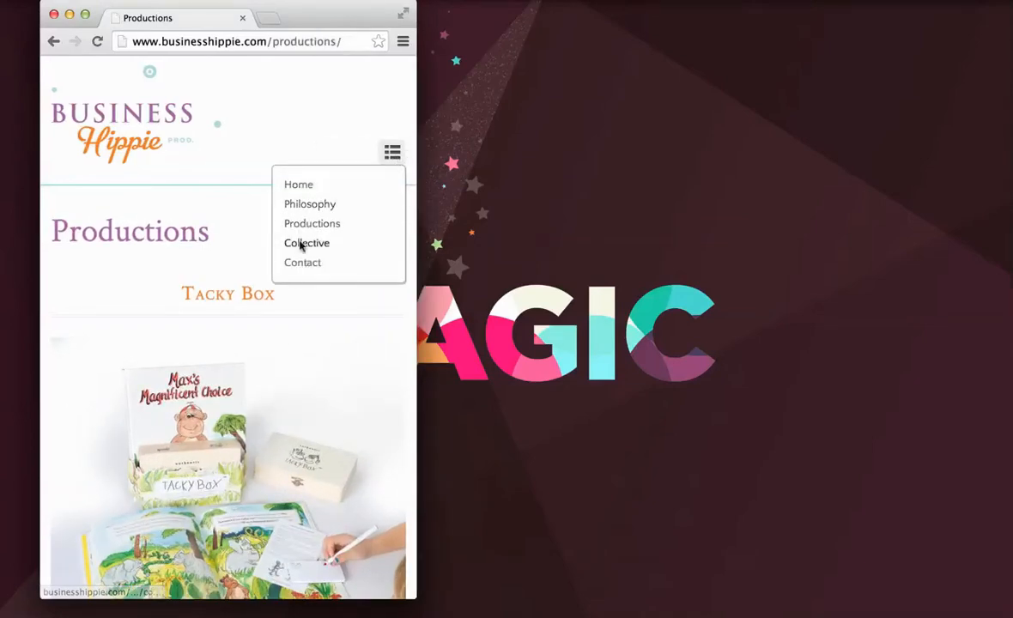
{"action": "left_click", "coordinate": [306, 244]}
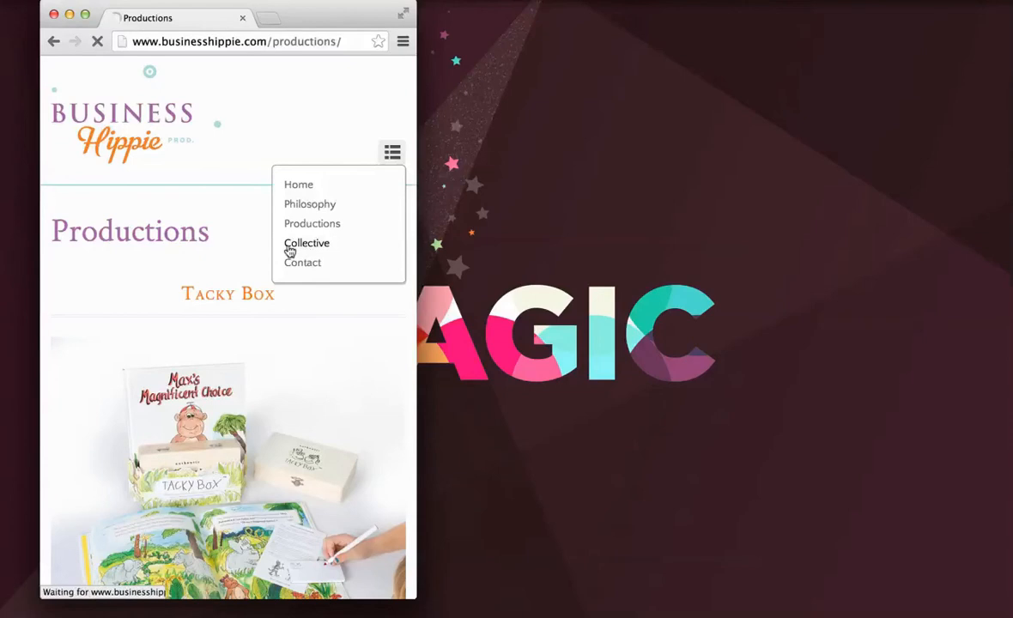
{"action": "left_click", "coordinate": [305, 243]}
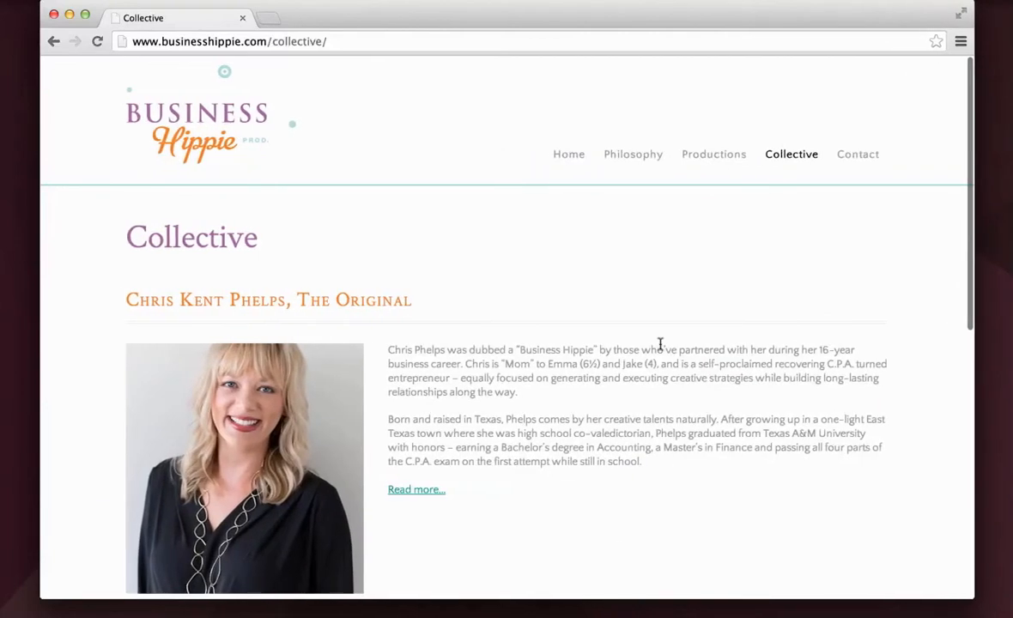
Step: Expand Chris Kent Phelps's full biography with 'Read more...', then collapse it with 'Hide text'
{"action": "left_click", "coordinate": [416, 489]}
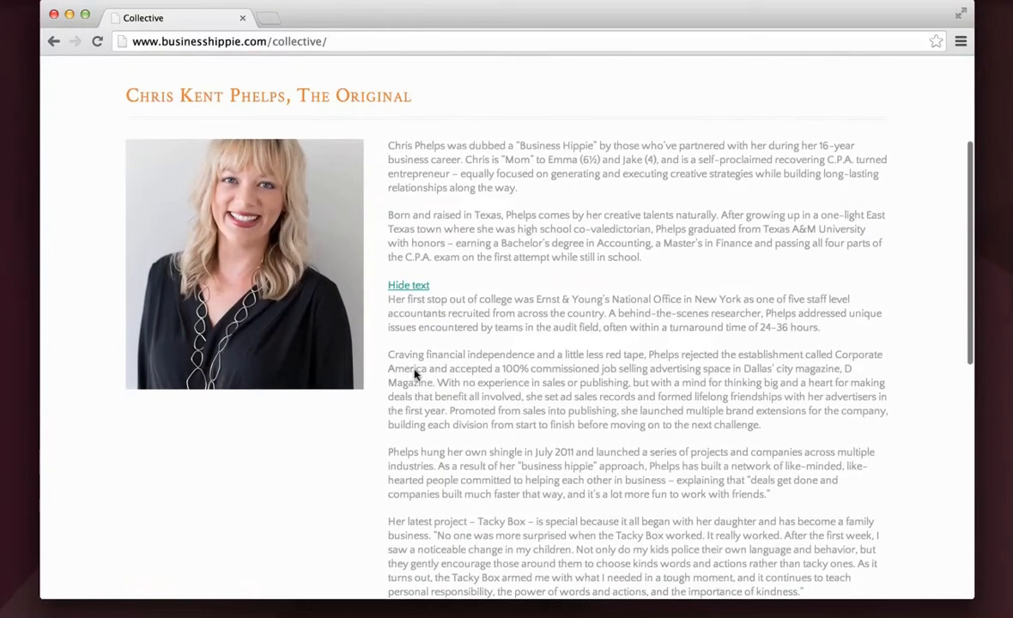
{"action": "left_click", "coordinate": [408, 285]}
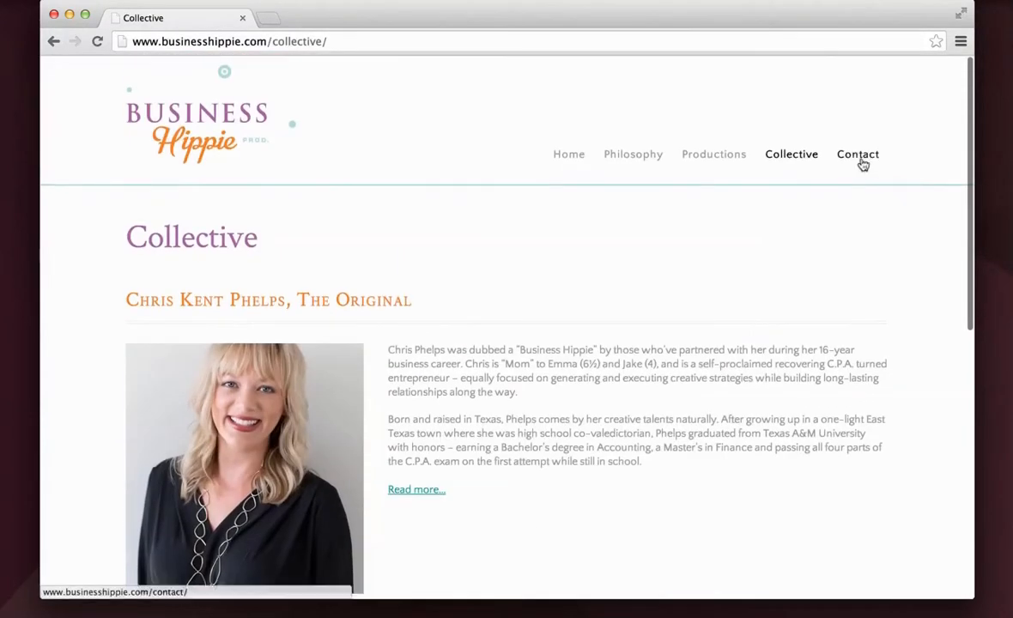
Step: Navigate to the Contact page and scroll down to its name, email, subject and message form
{"action": "left_click", "coordinate": [856, 155]}
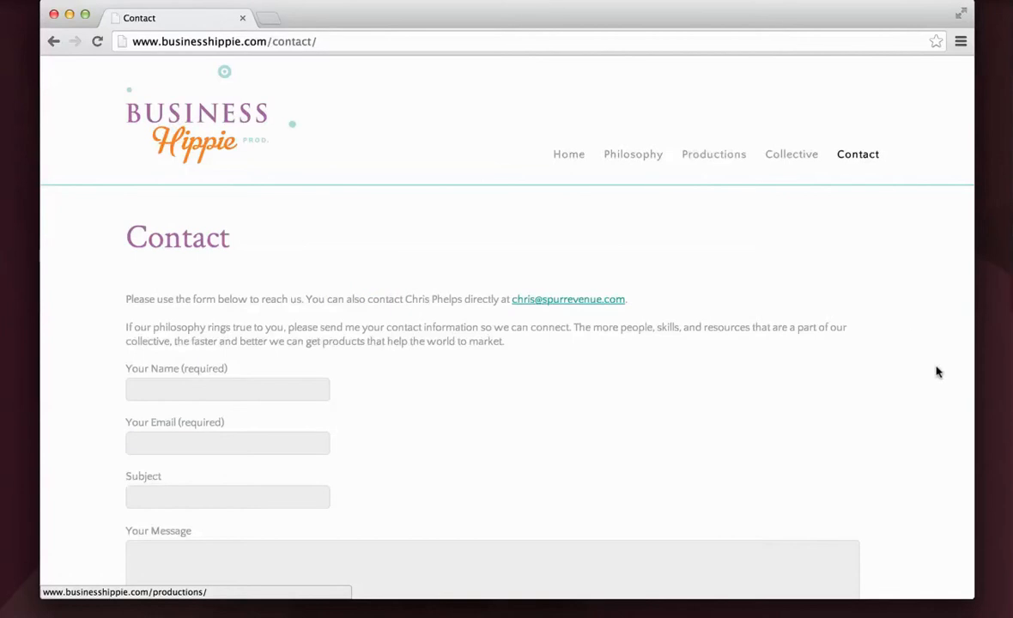
{"action": "scroll", "scroll_direction": "down", "scroll_amount": 3}
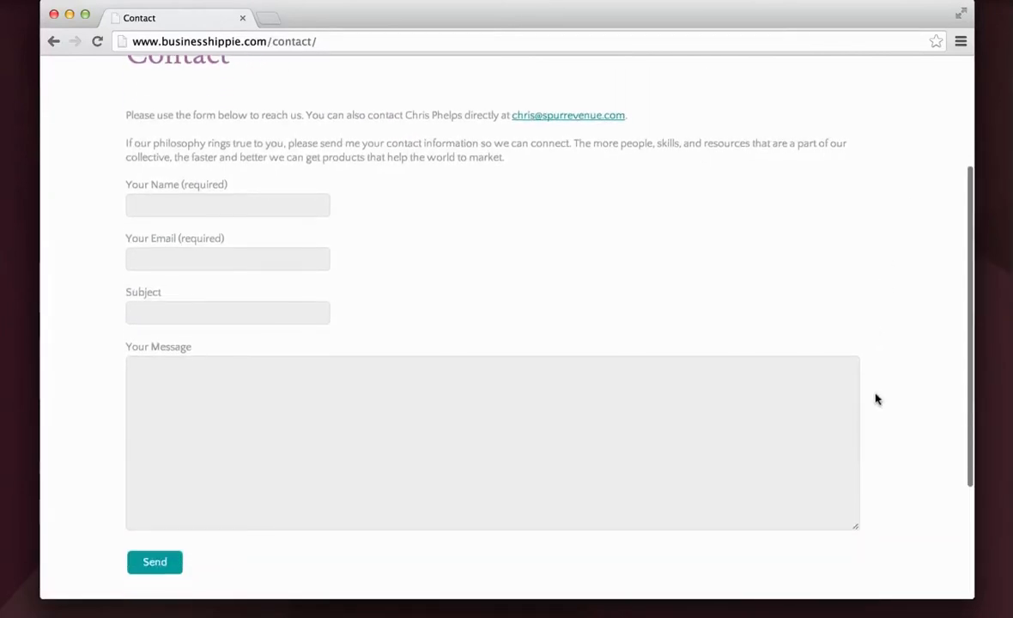
{"action": "scroll", "scroll_direction": "down", "scroll_amount": 3}
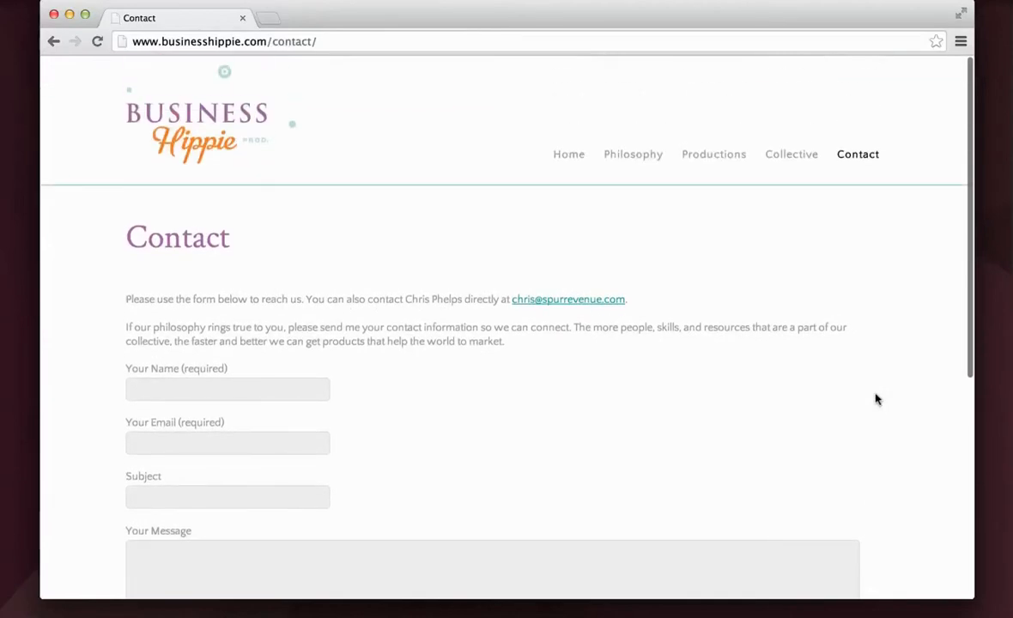
{"action": "mouse_move", "coordinate": [434, 295]}
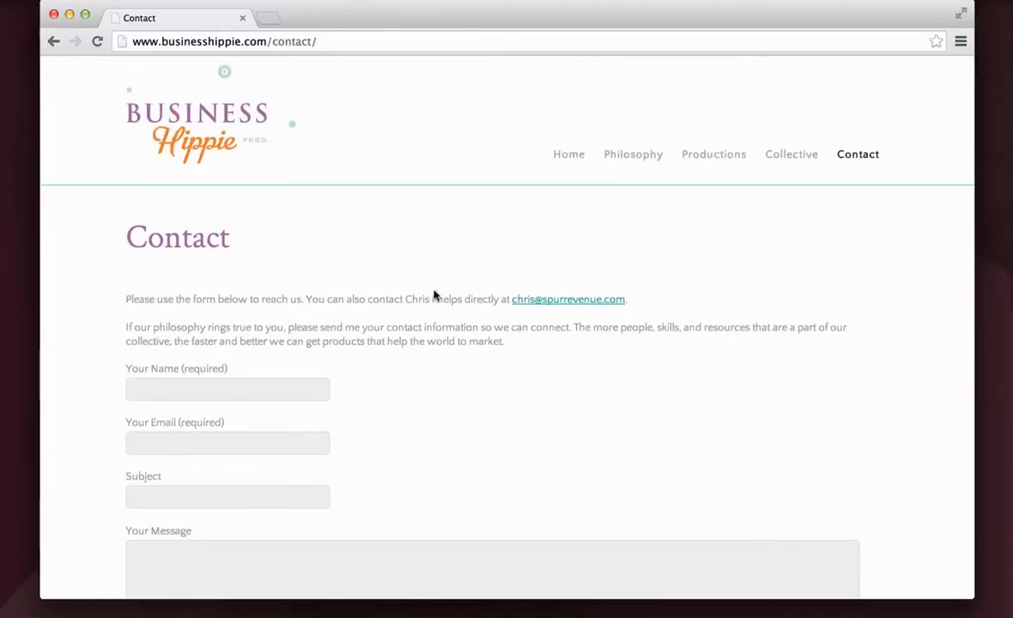
{"action": "mouse_move", "coordinate": [350, 333]}
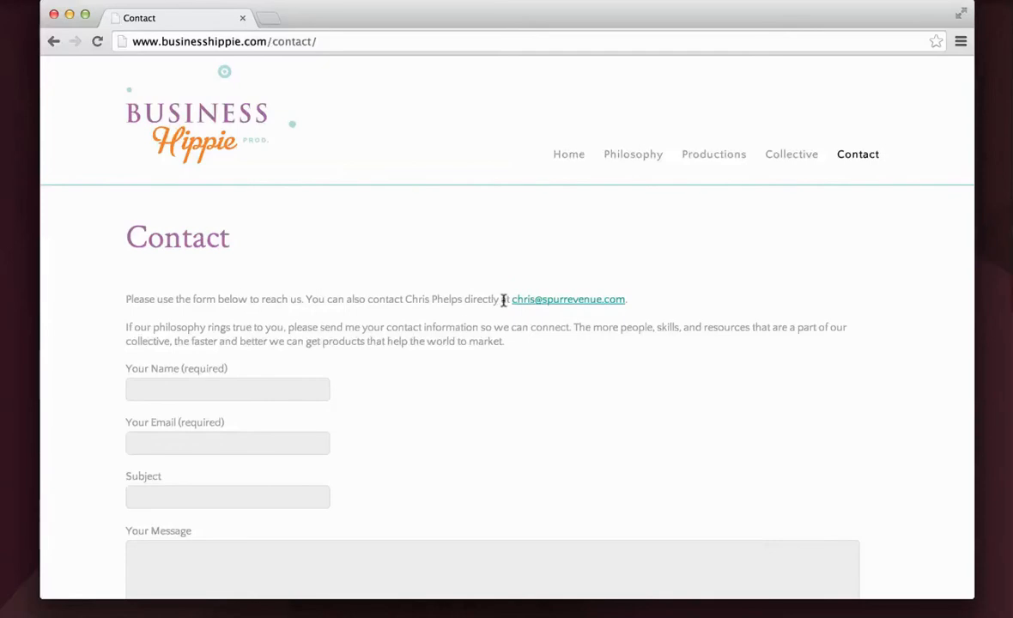
{"action": "mouse_move", "coordinate": [719, 213]}
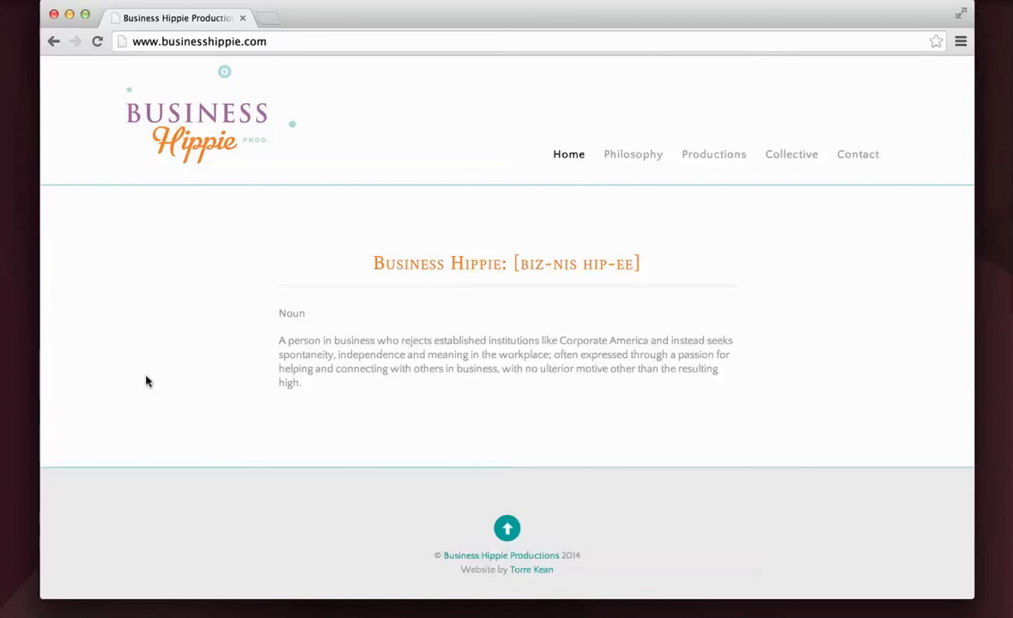
{"action": "mouse_move", "coordinate": [724, 141]}
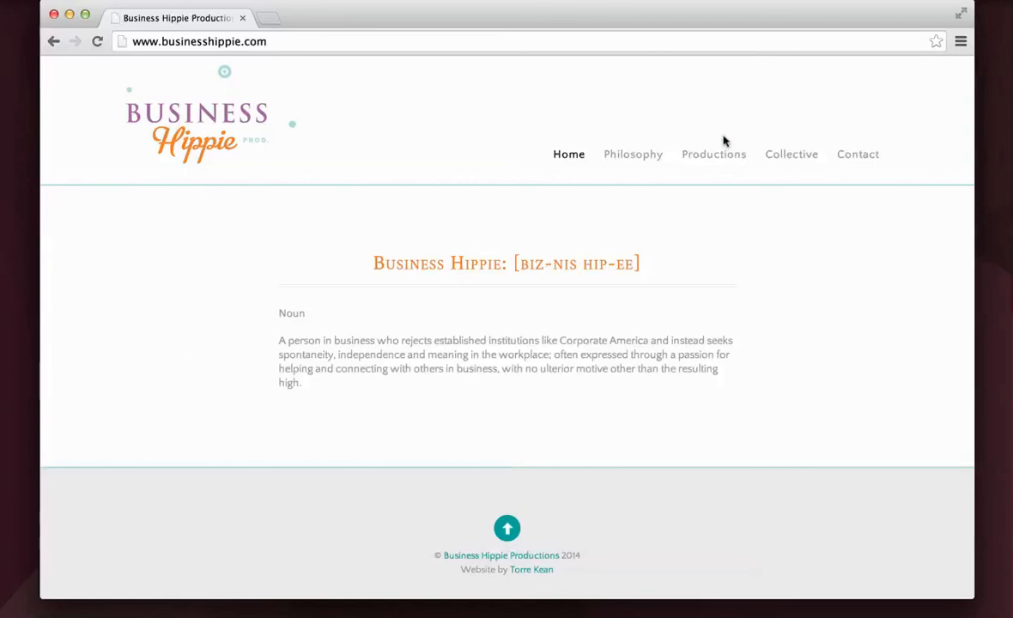